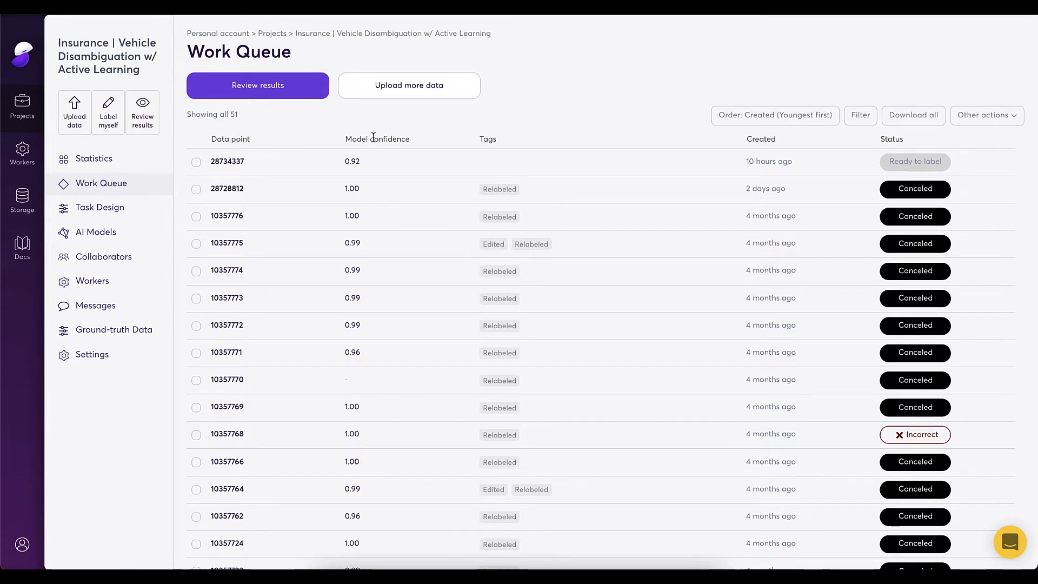
mouse_move(400, 218)
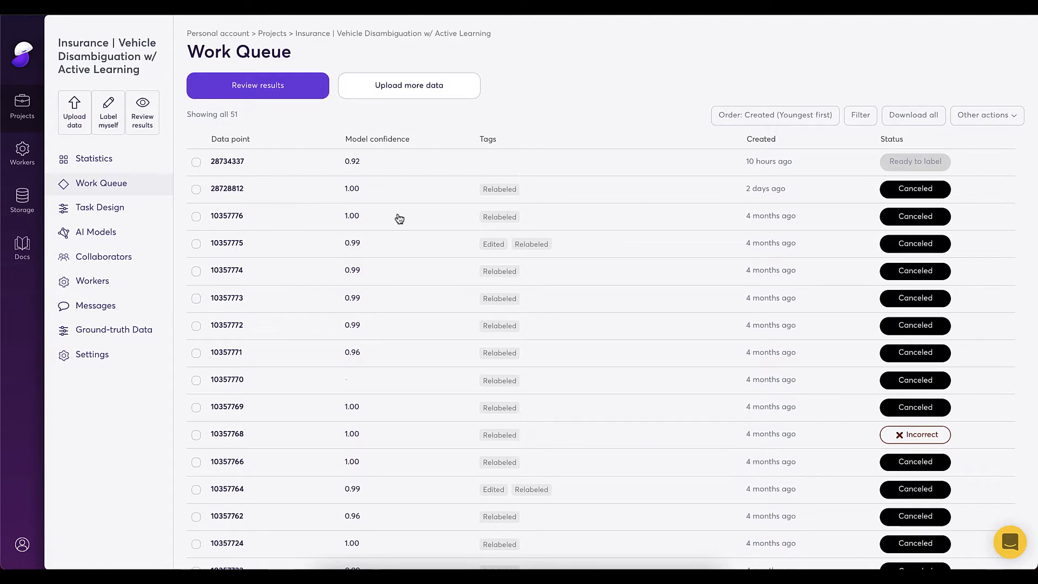
mouse_move(291, 180)
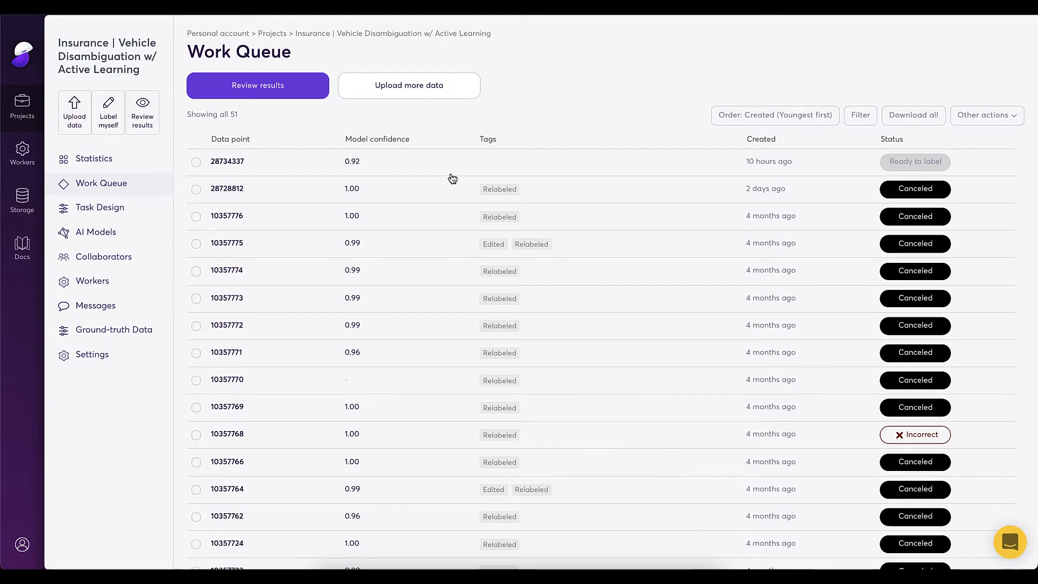
mouse_move(344, 168)
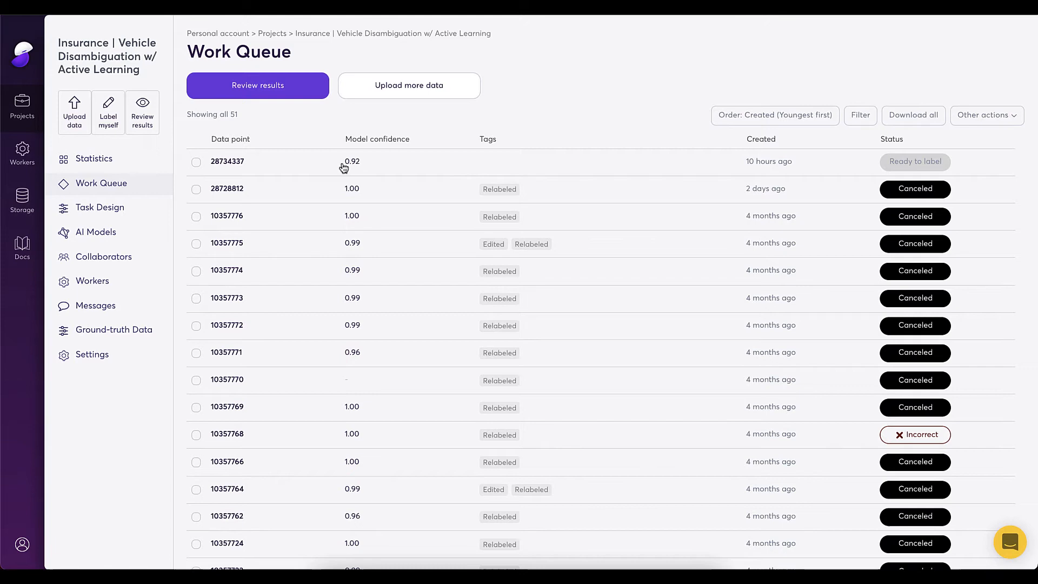
mouse_move(350, 165)
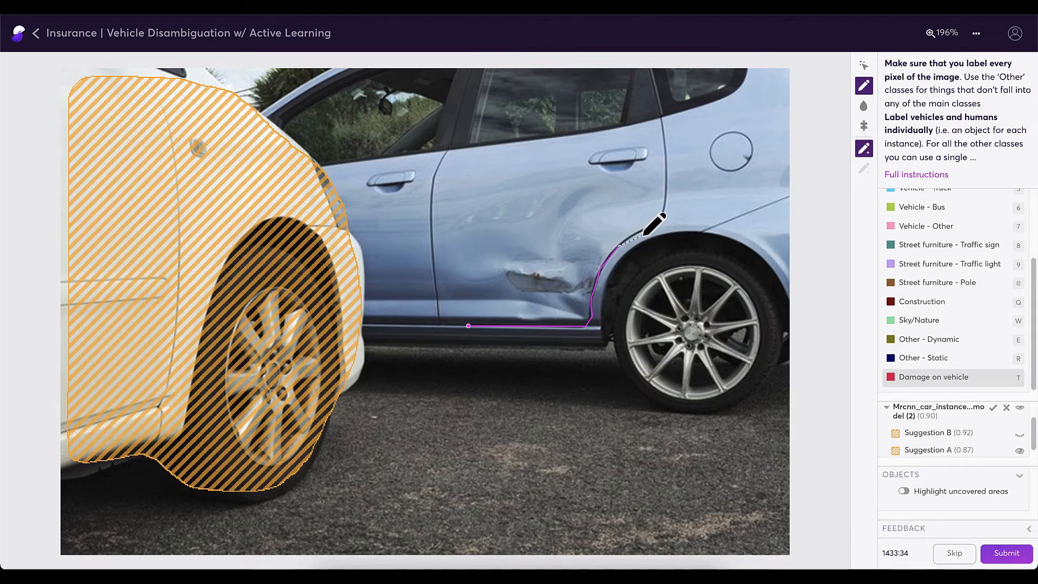
Step: Trace outline points around the dent on the blue car's rear door as Damage on vehicle
click(576, 173)
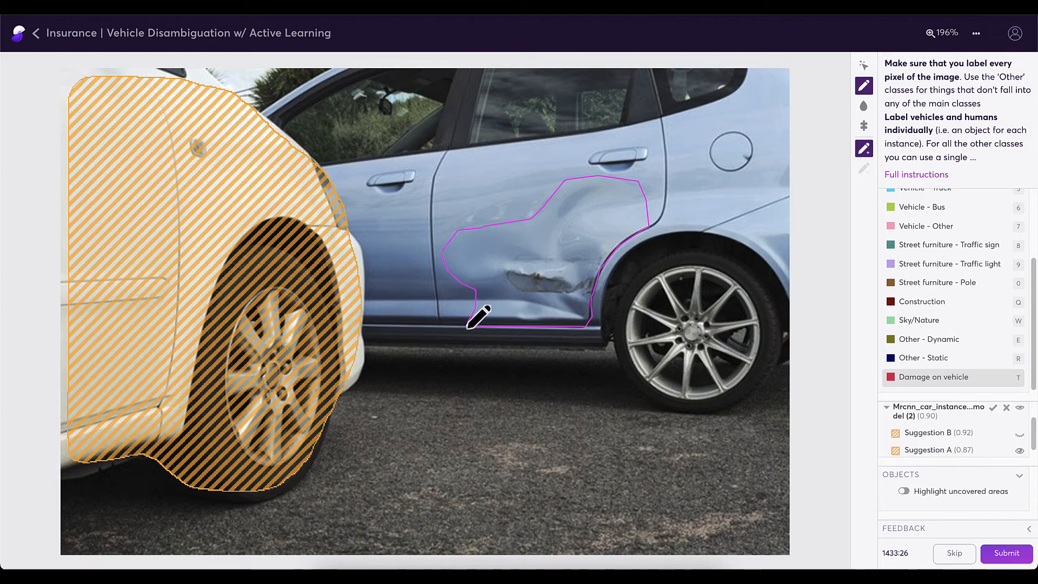
click(478, 323)
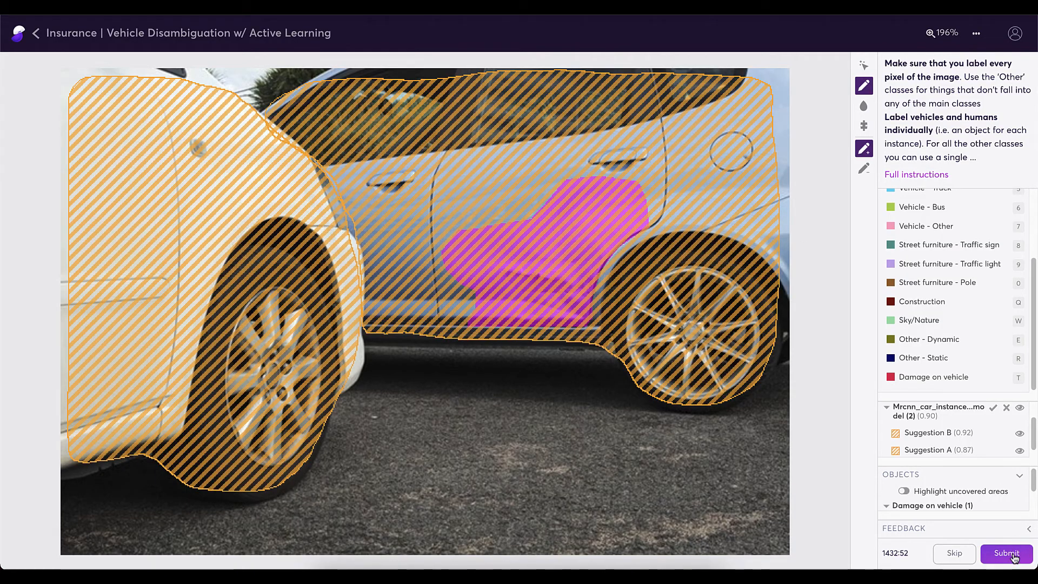
Step: Submit the finished labels with both cars and the damage region
click(1006, 554)
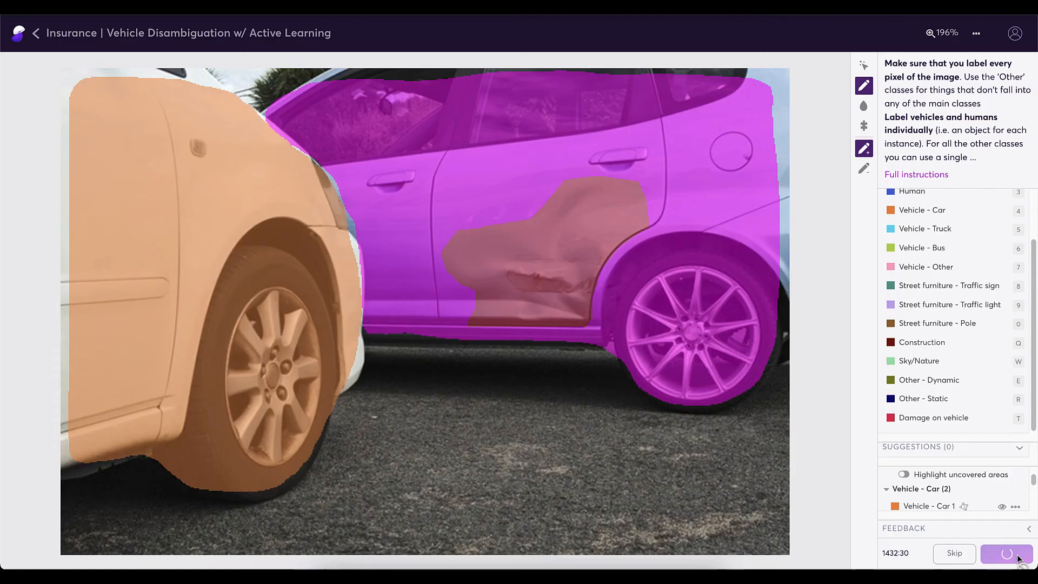